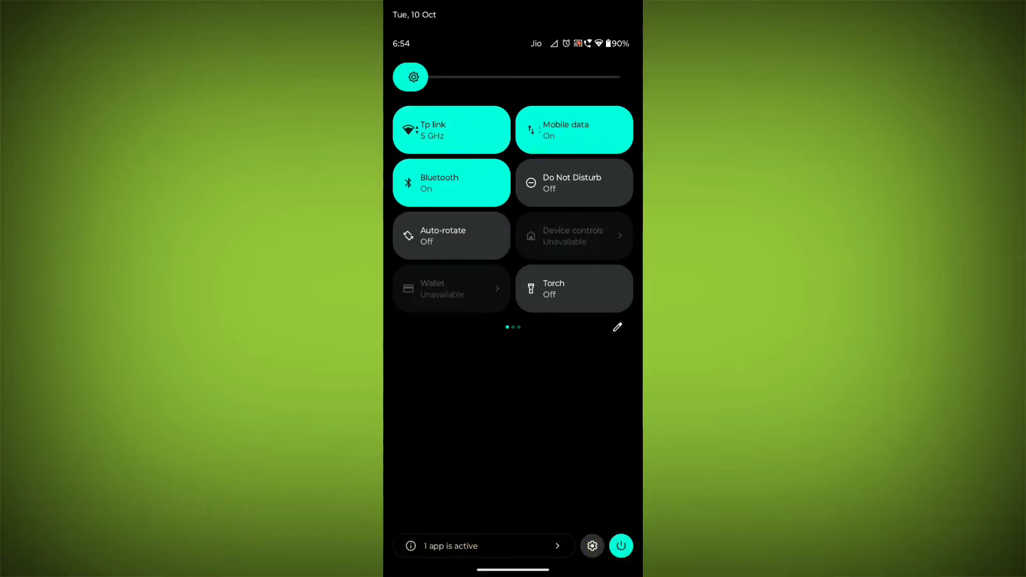
# Dismiss Quick Settings and return to the home screen with Messenger visible
pyautogui.click(450, 129)
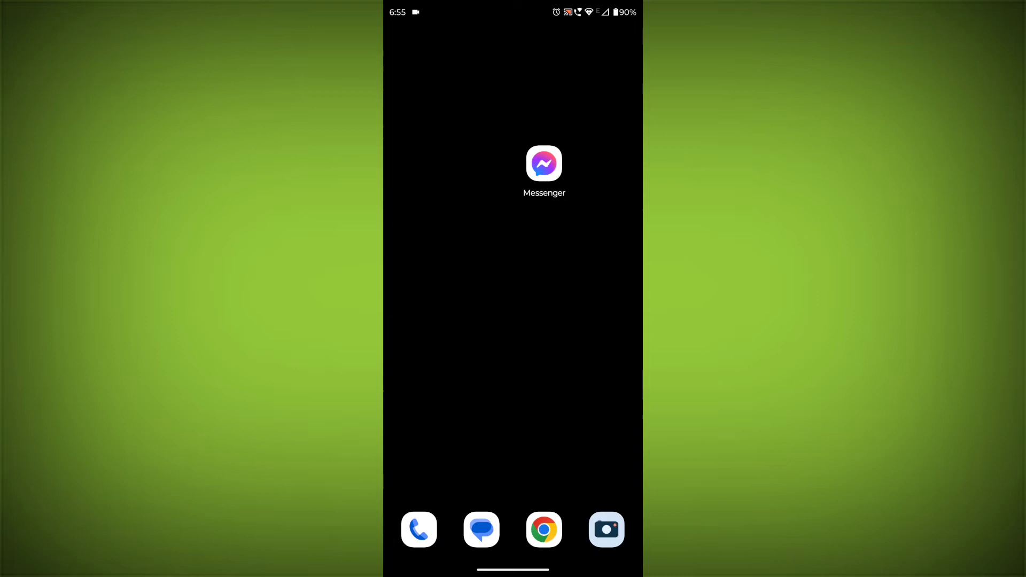
# Wake the phone to the home screen showing the Play Store icon
pyautogui.press('power')
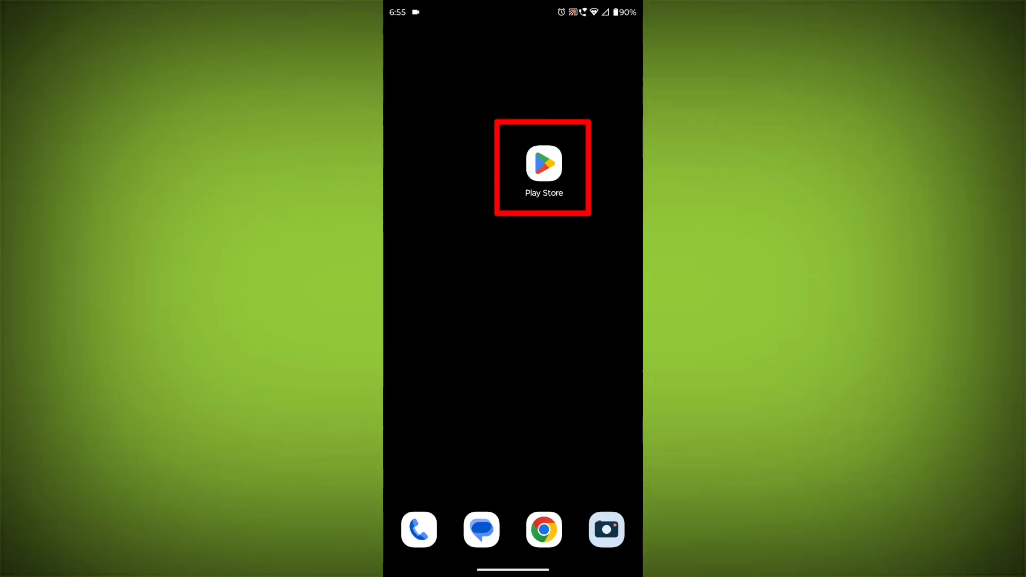
# Search 'messenger' in Play Store and open the Messenger listing, shown as installed
pyautogui.click(542, 163)
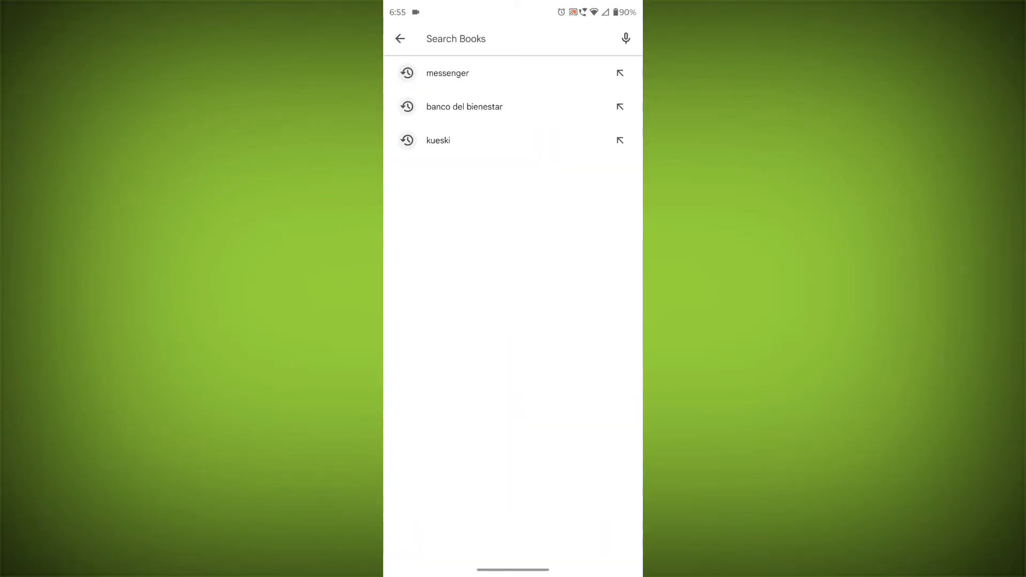
pyautogui.write('me')
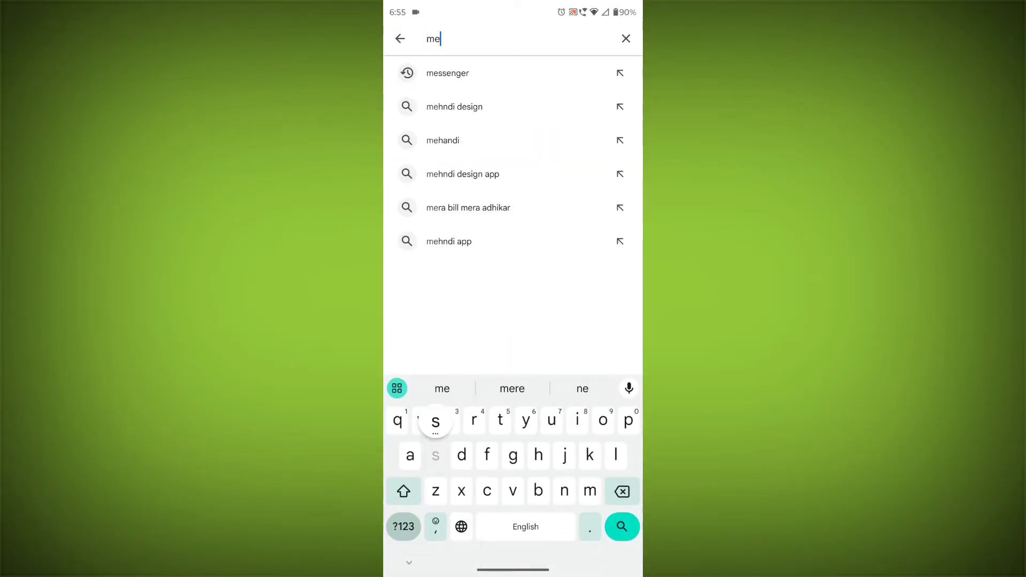
pyautogui.click(447, 72)
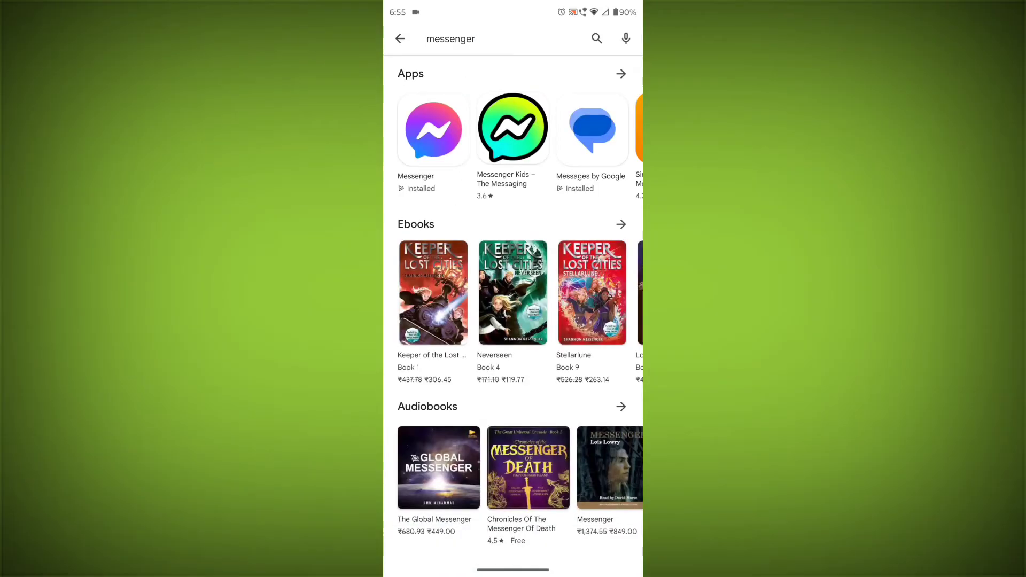
pyautogui.click(432, 129)
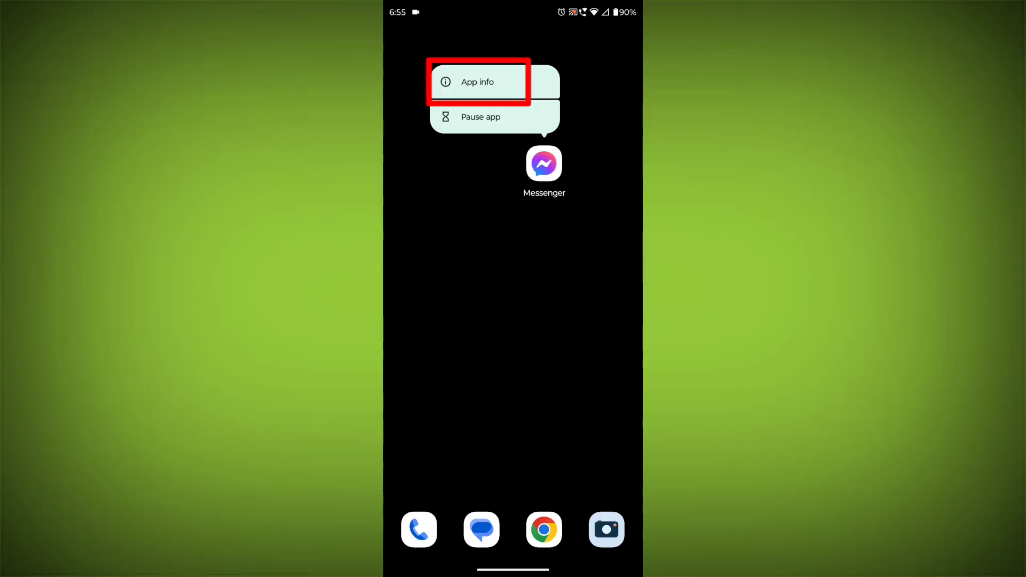
# From Messenger's App info, clear its cache and storage to 0 B
pyautogui.click(476, 83)
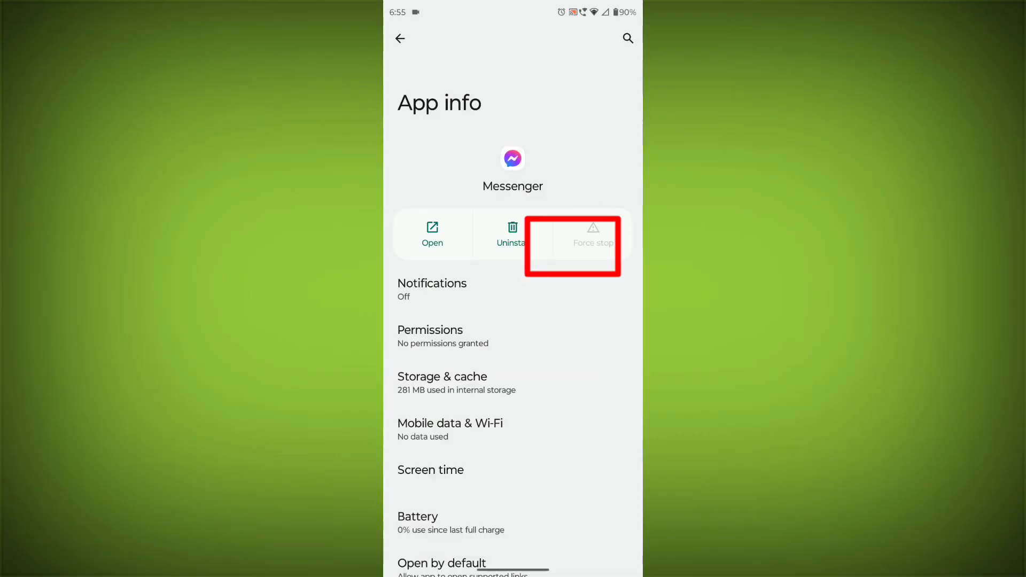
pyautogui.click(442, 383)
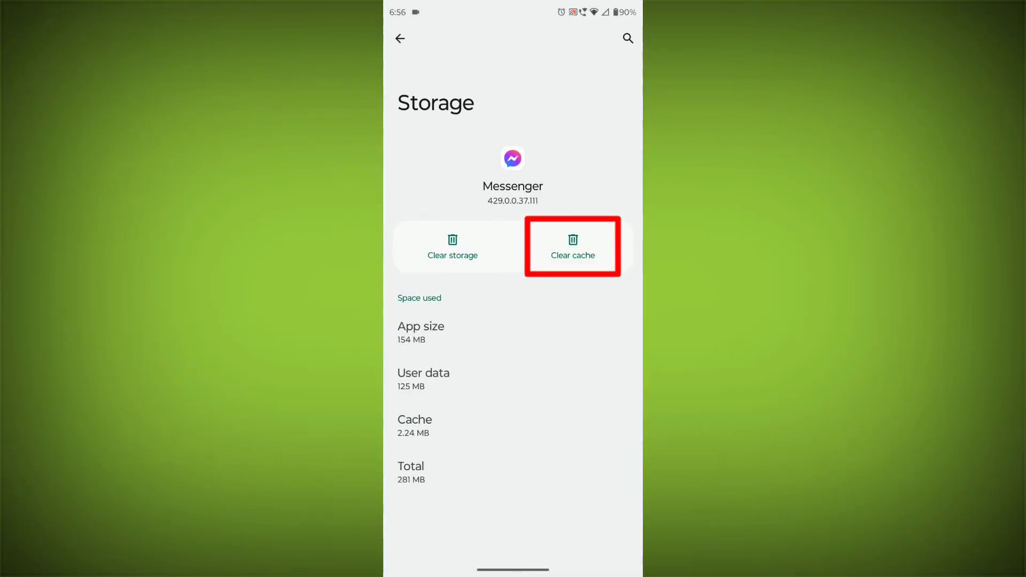
pyautogui.click(572, 247)
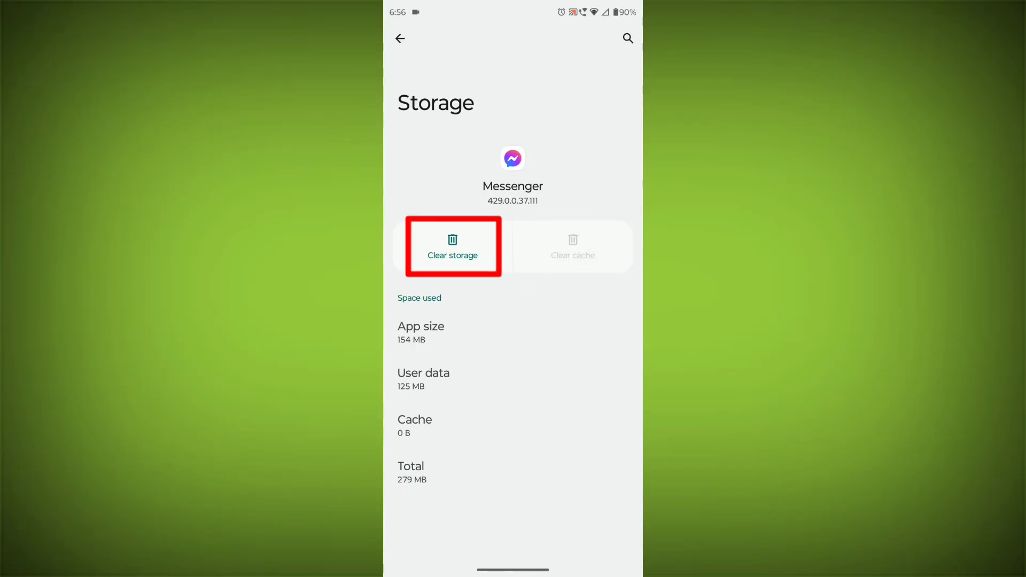
pyautogui.click(452, 247)
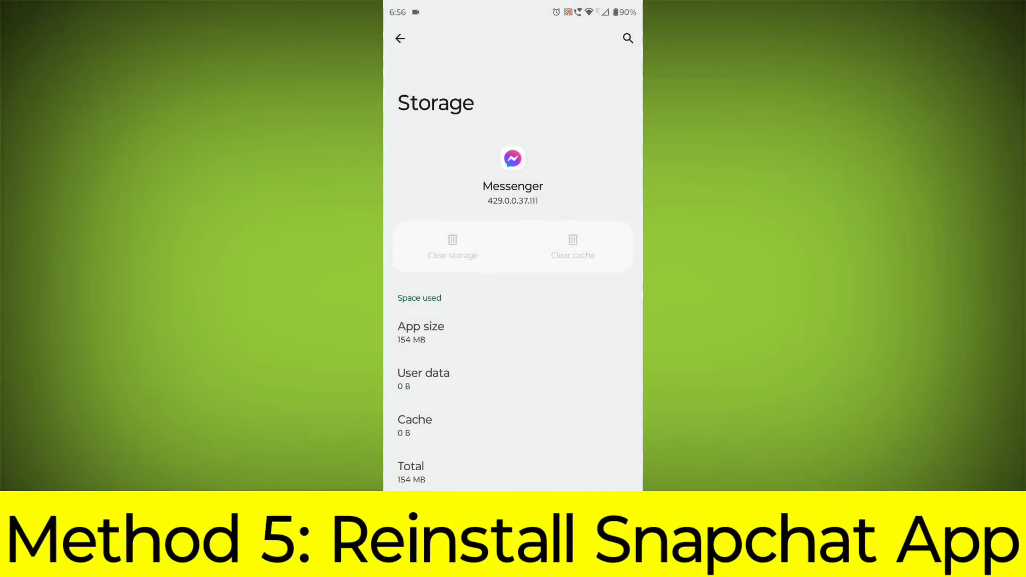
# Uninstall Messenger and start reinstalling it from its Play Store page
pyautogui.click(399, 38)
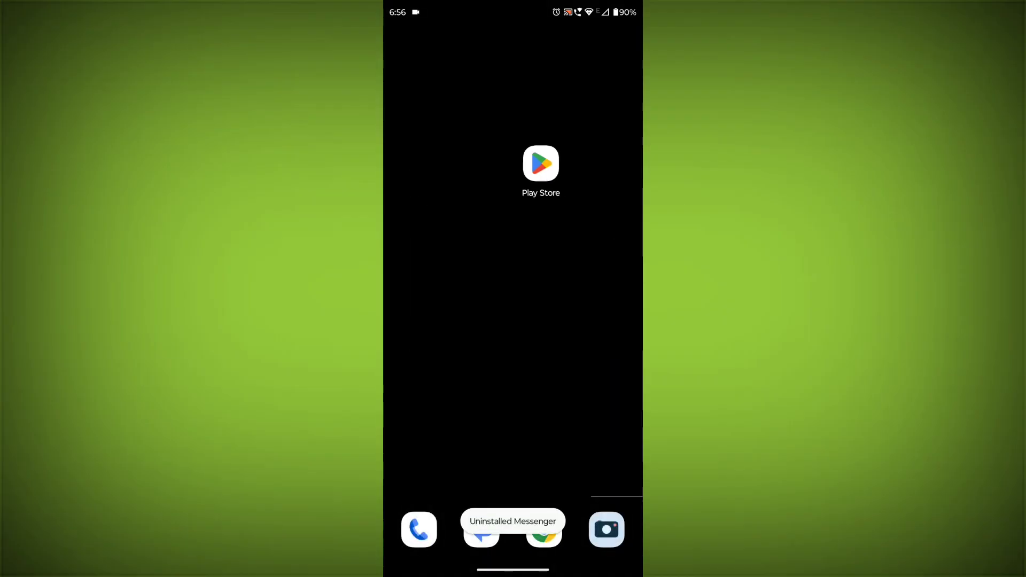
pyautogui.click(541, 162)
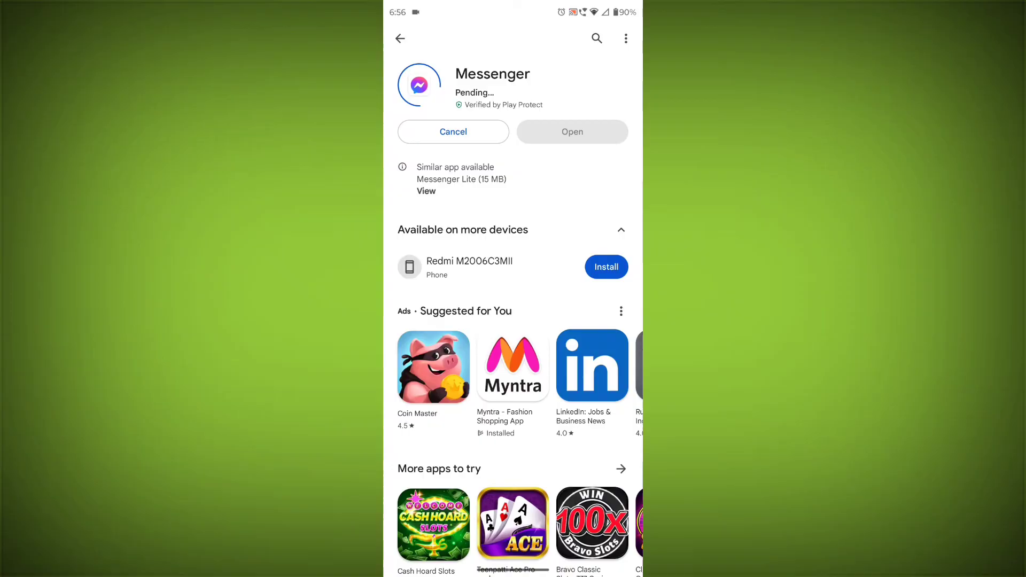